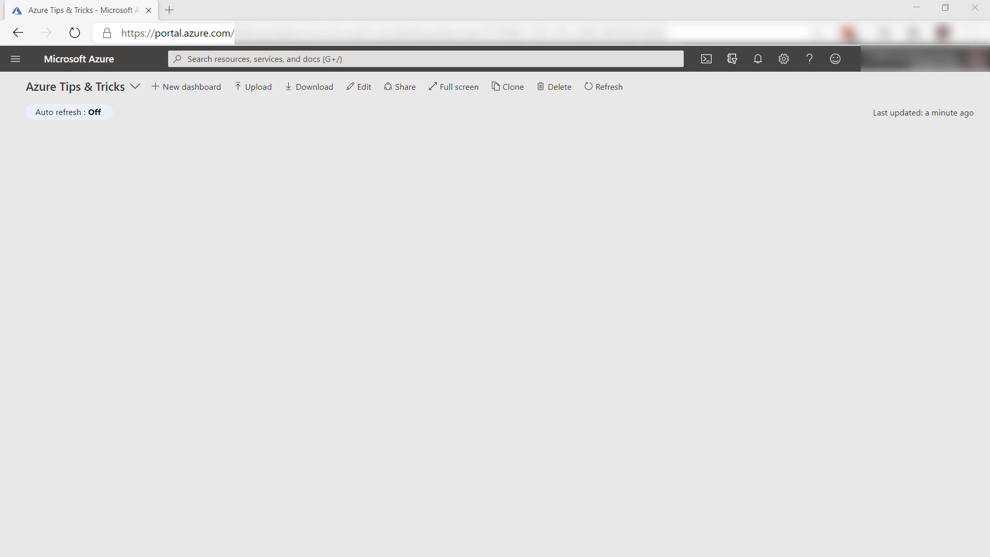
mouse_move(5, 48)
type("app configu")
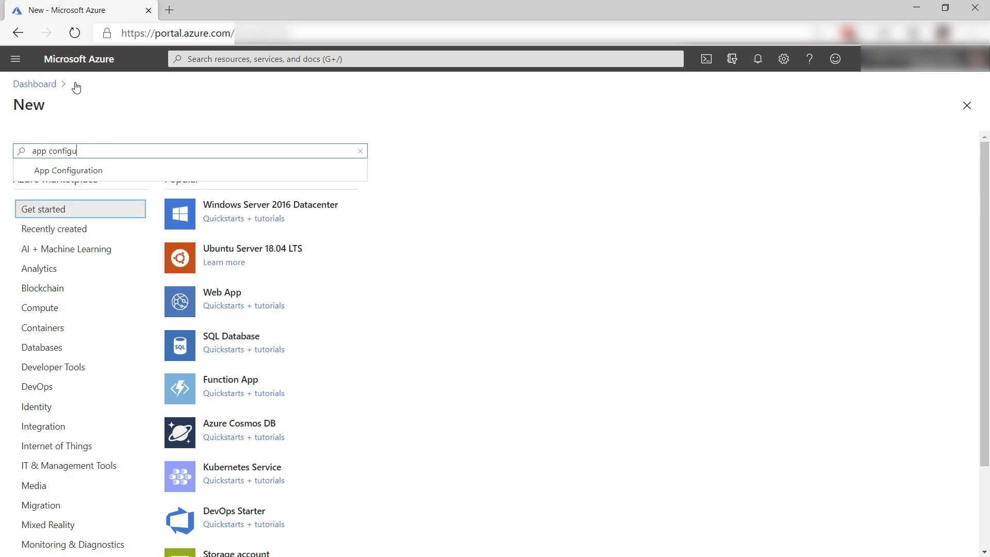
Step: Select App Configuration from the marketplace search results
left_click(68, 170)
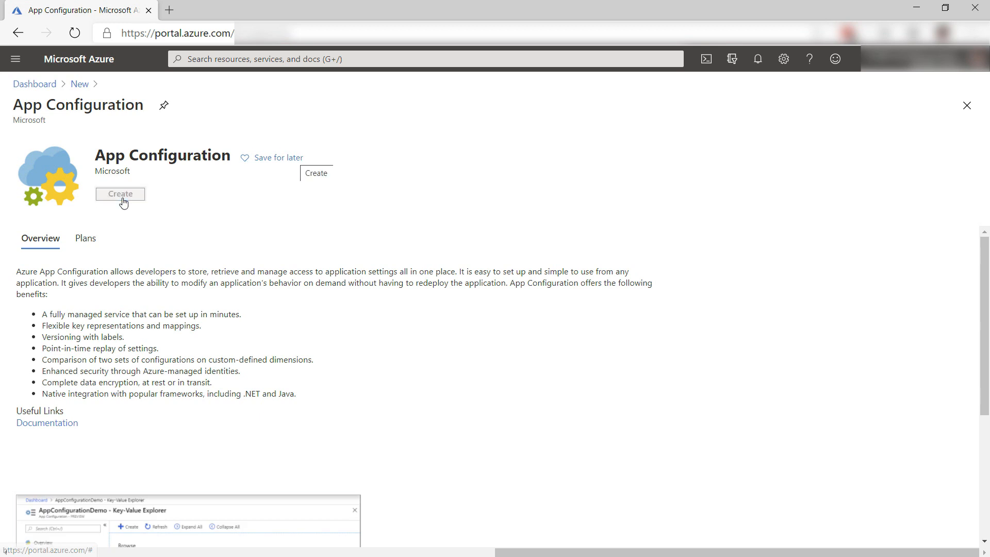
Step: Start a new store in resource group azuretipsandtricks named myappconfigangular
left_click(120, 194)
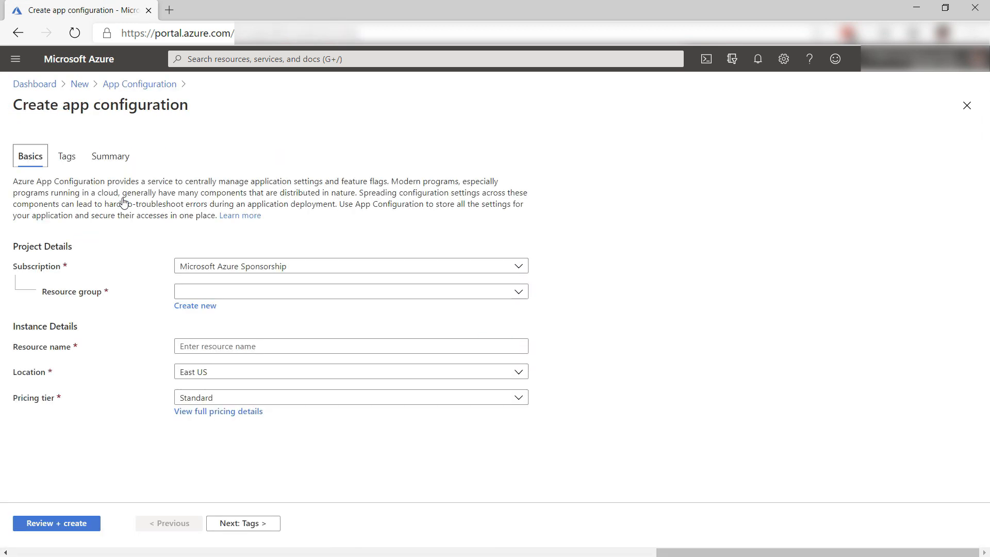
left_click(351, 291)
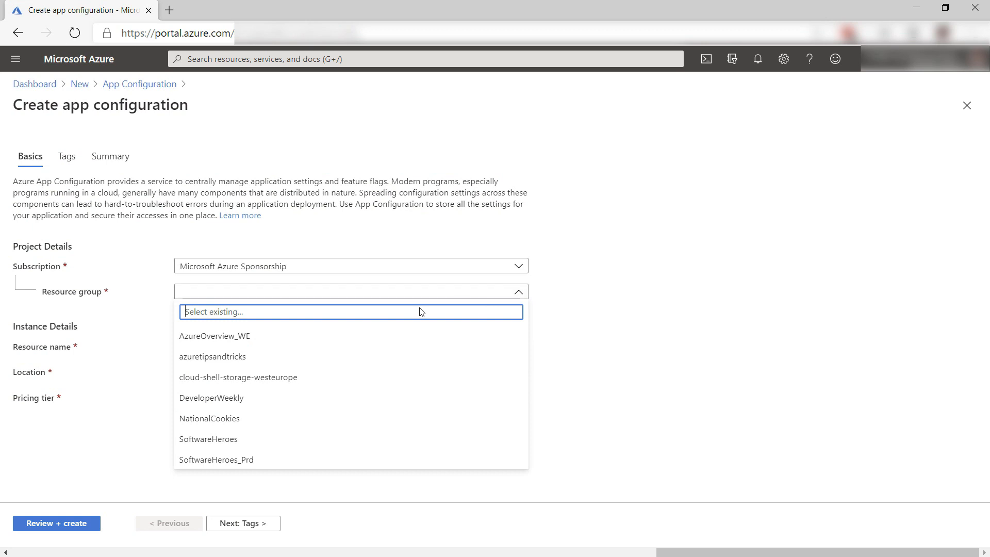
left_click(212, 356)
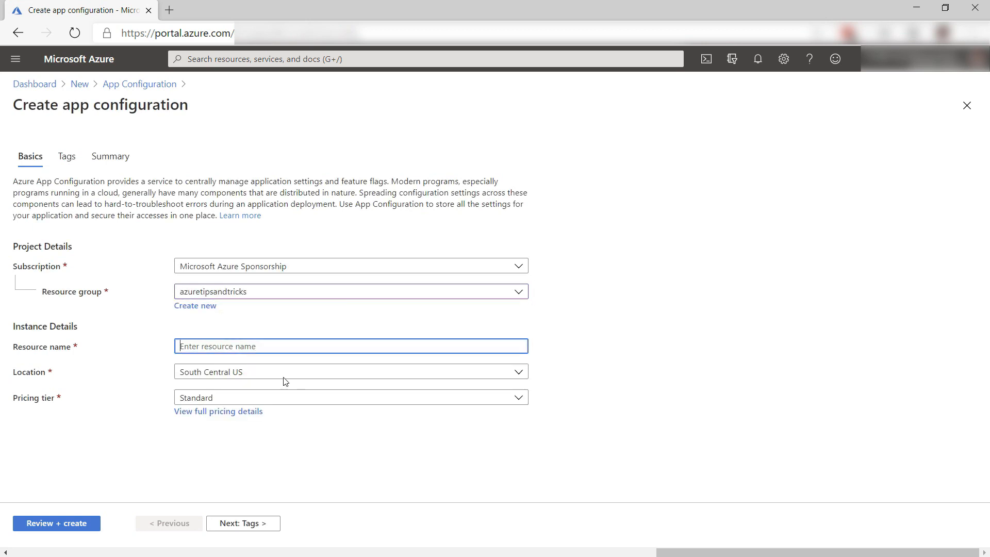
type("myappconfigang")
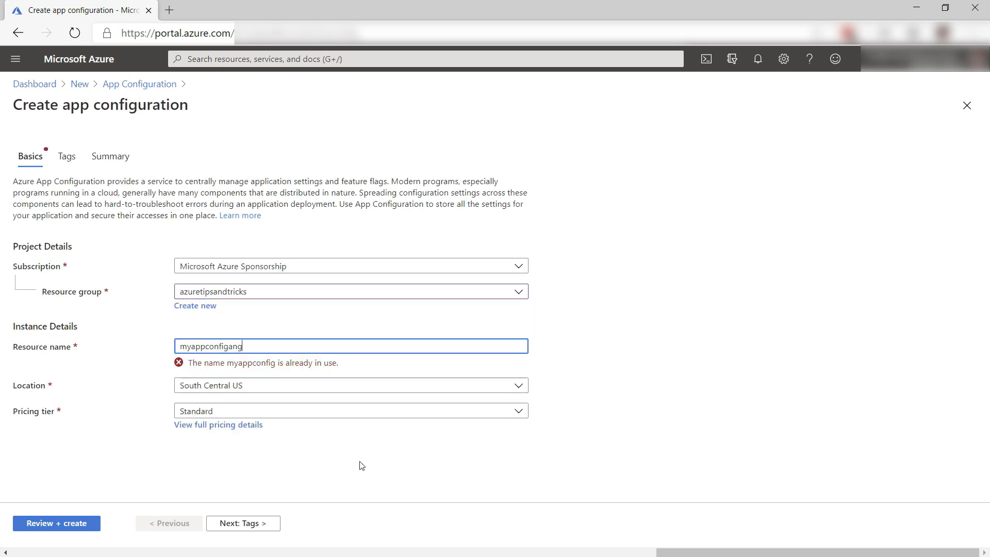
type("ular")
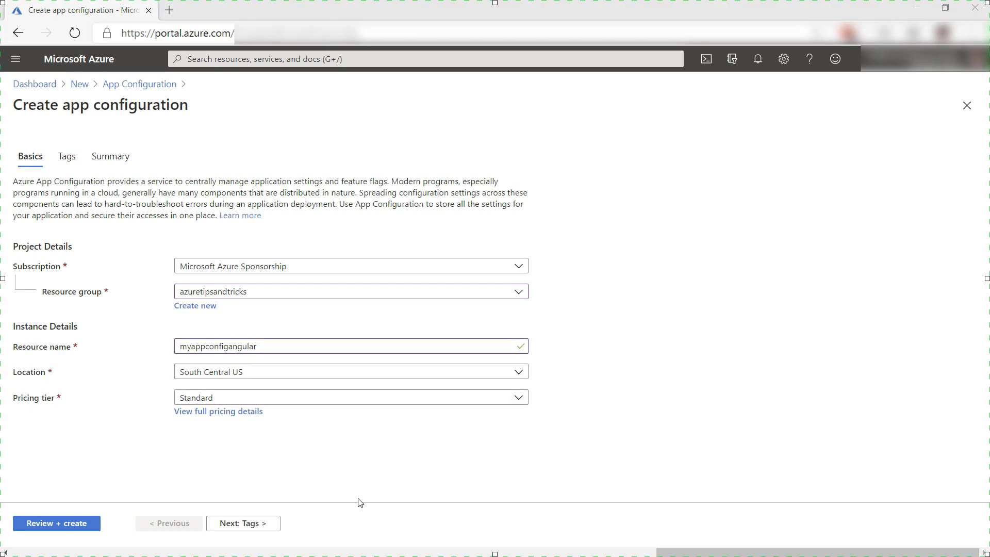
Step: Review the settings and deploy the myappconfigangular store
left_click(55, 523)
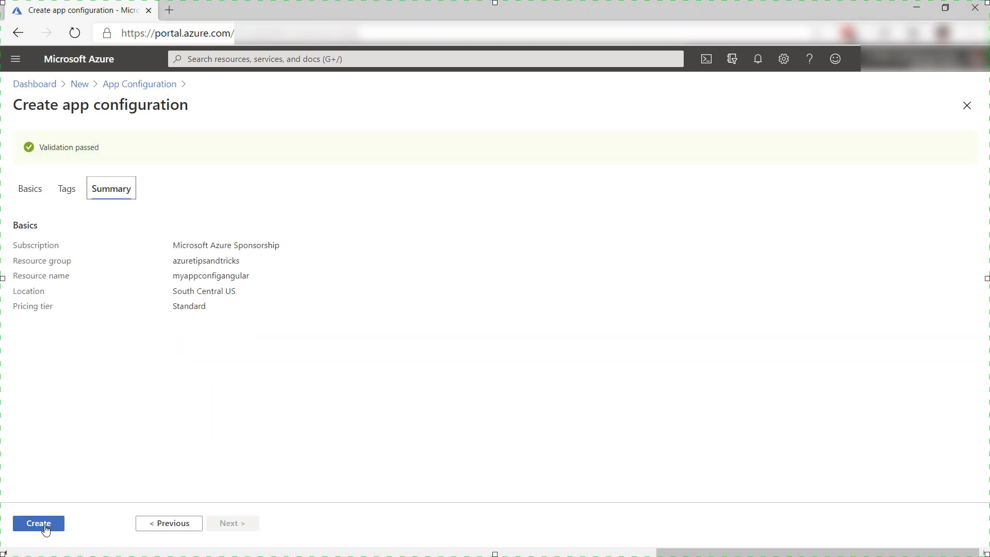
left_click(37, 524)
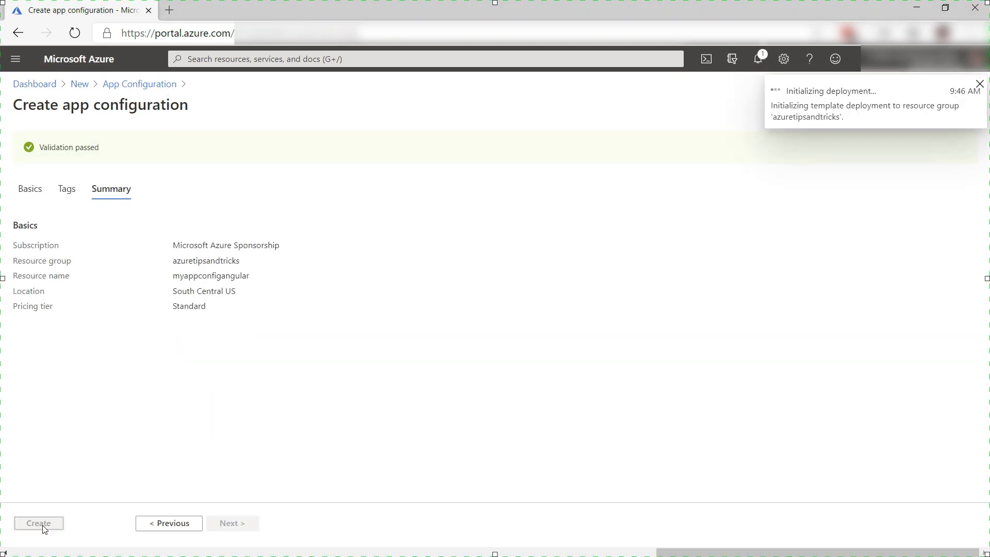
left_click(39, 524)
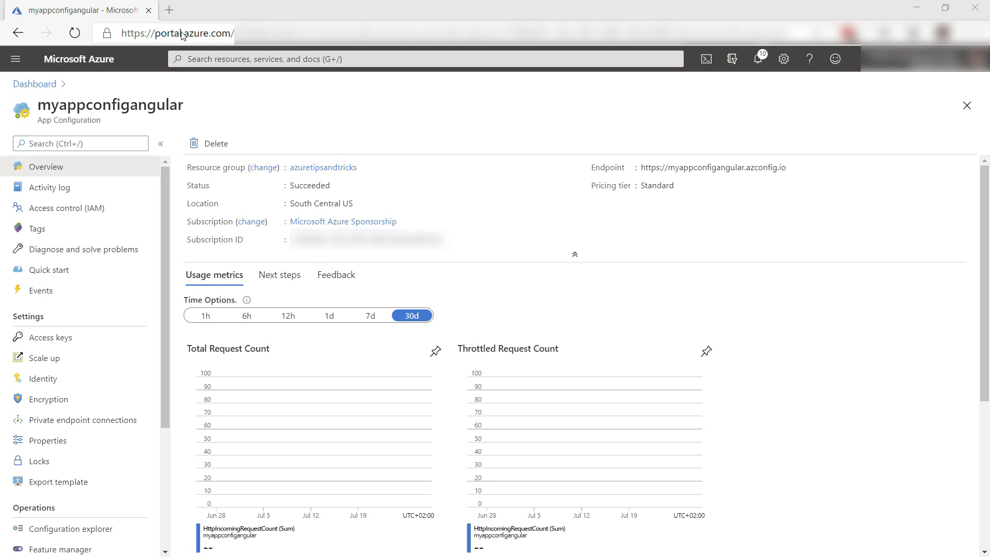
Step: View the store's read-only access keys, then its Feature manager with no flags yet
left_click(51, 337)
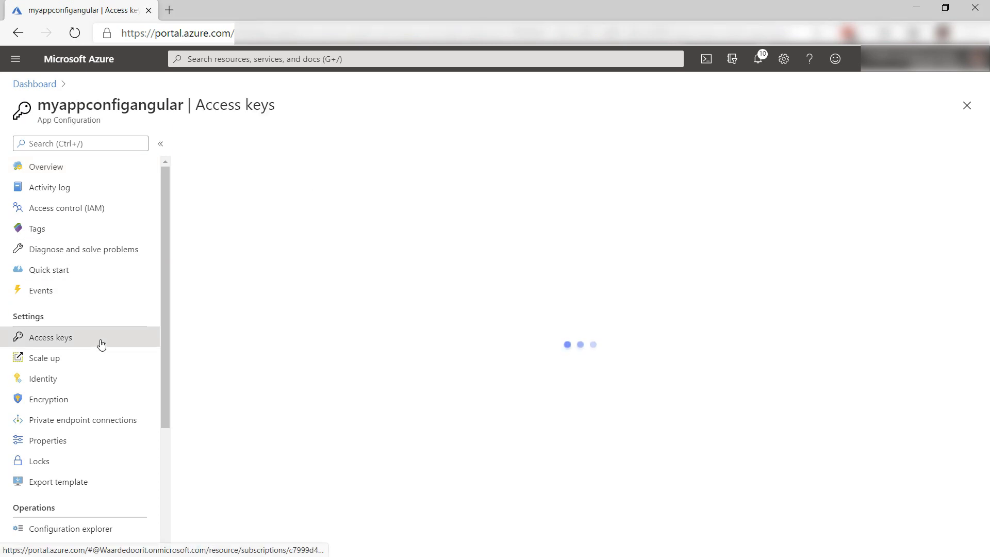
left_click(50, 337)
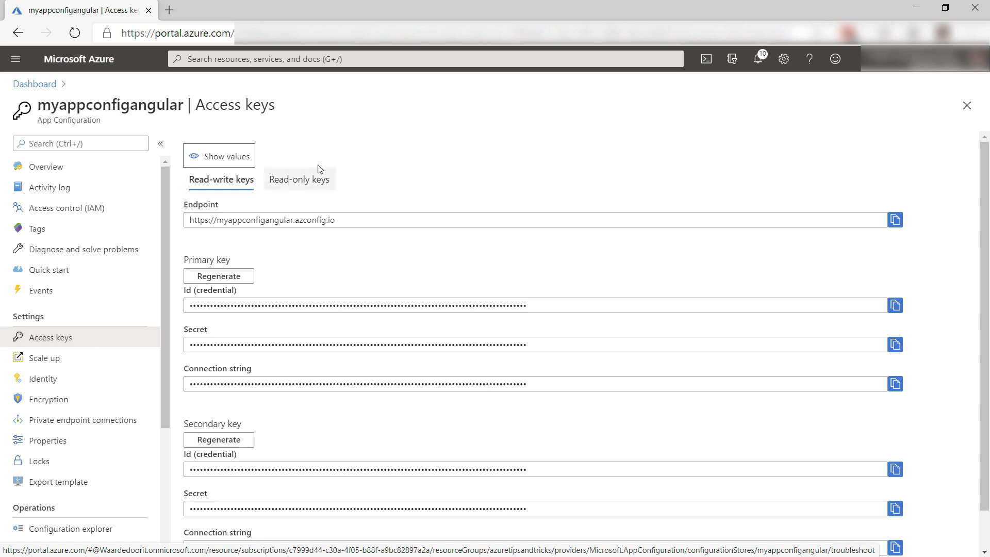
left_click(300, 179)
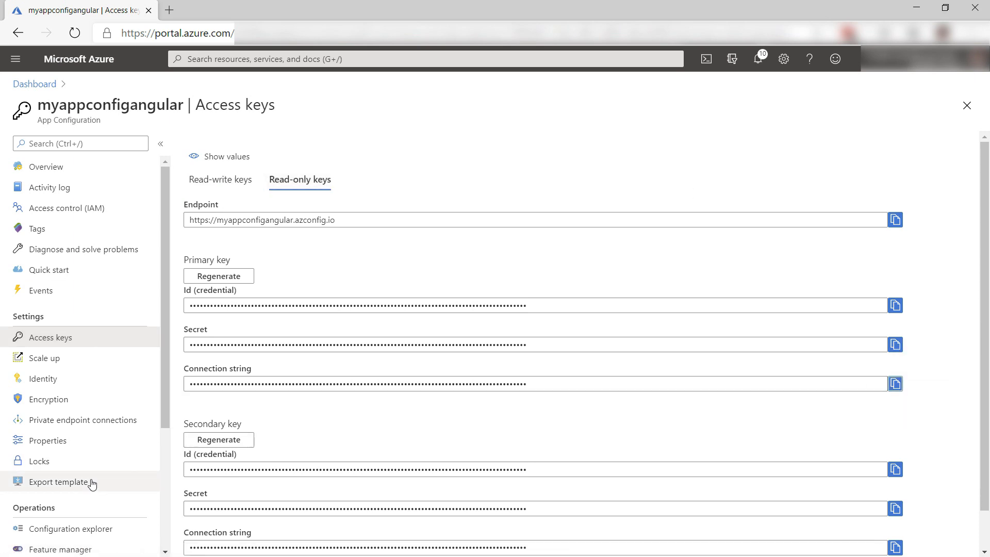
left_click(60, 367)
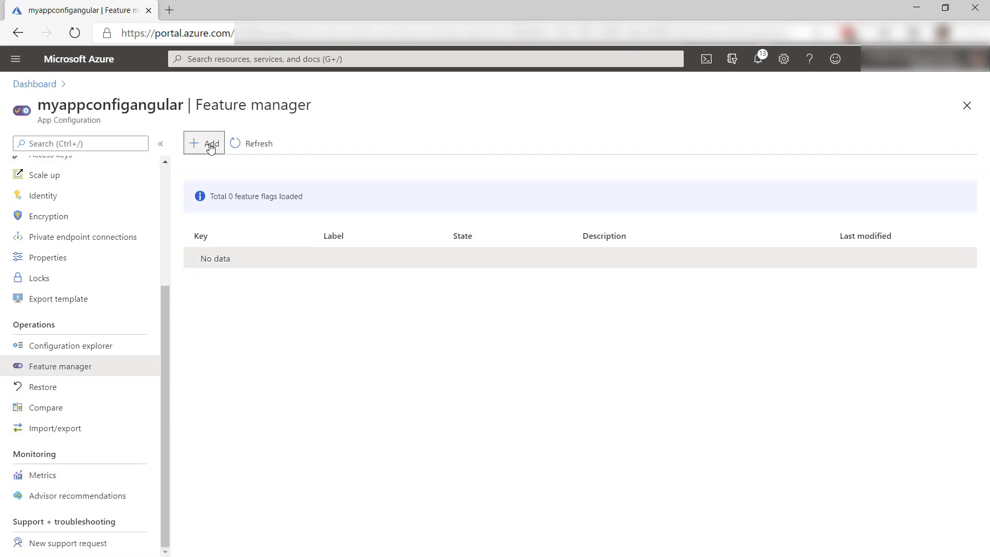
Step: Add a feature flag with key ShowCounter, left Off, and apply it
left_click(205, 142)
type("ShowCounter")
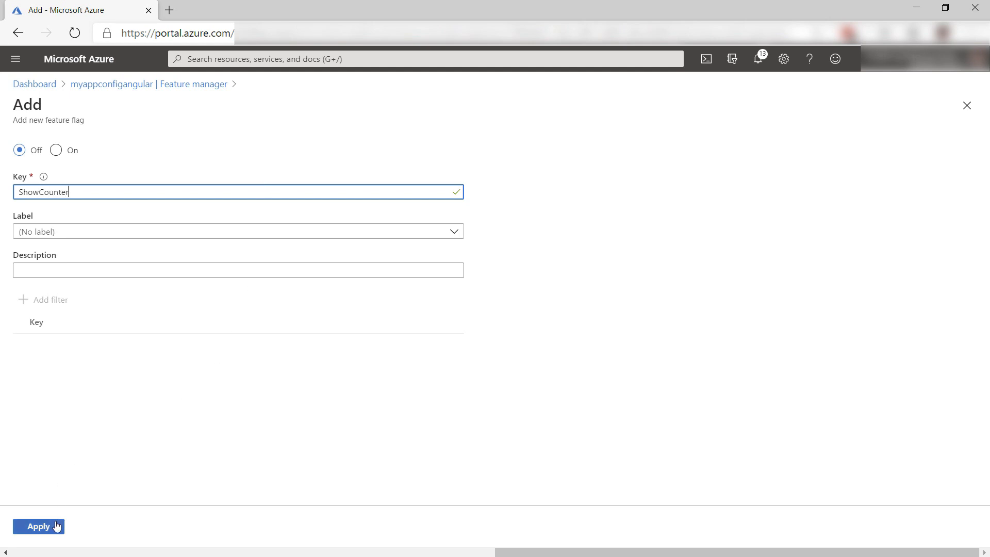
left_click(38, 526)
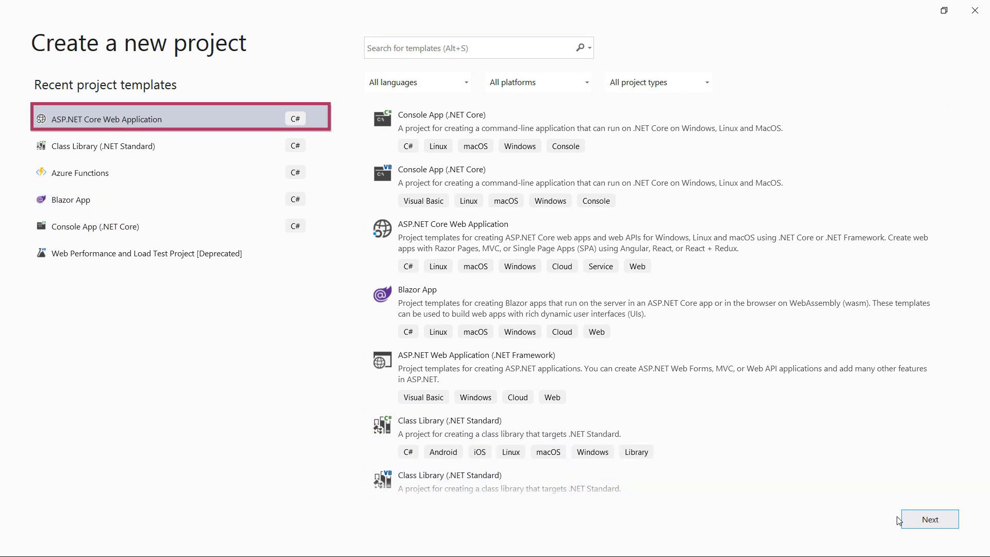
Step: Create the ASP.NET Core Web Application AngularConfig using the Angular template
left_click(931, 518)
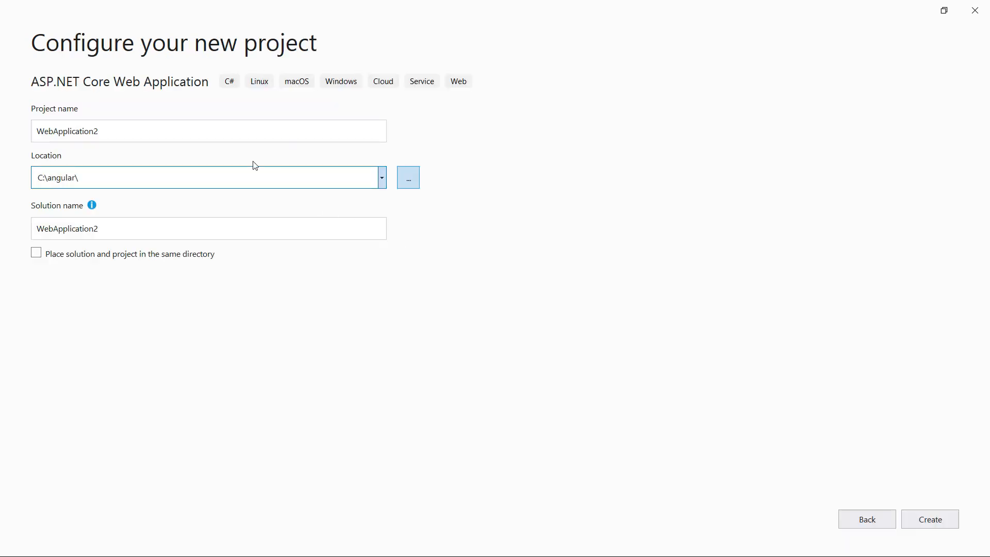
type("AngularCon")
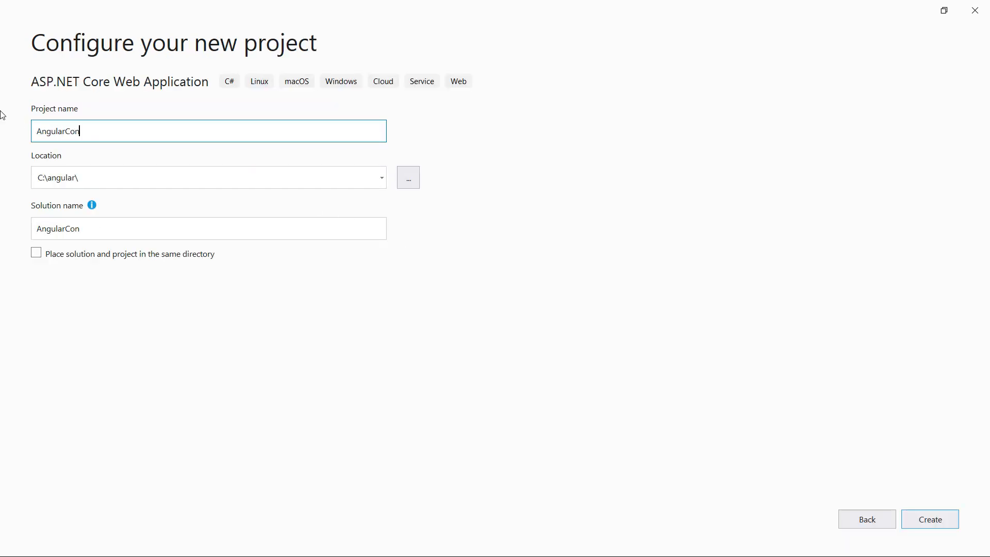
type("fig")
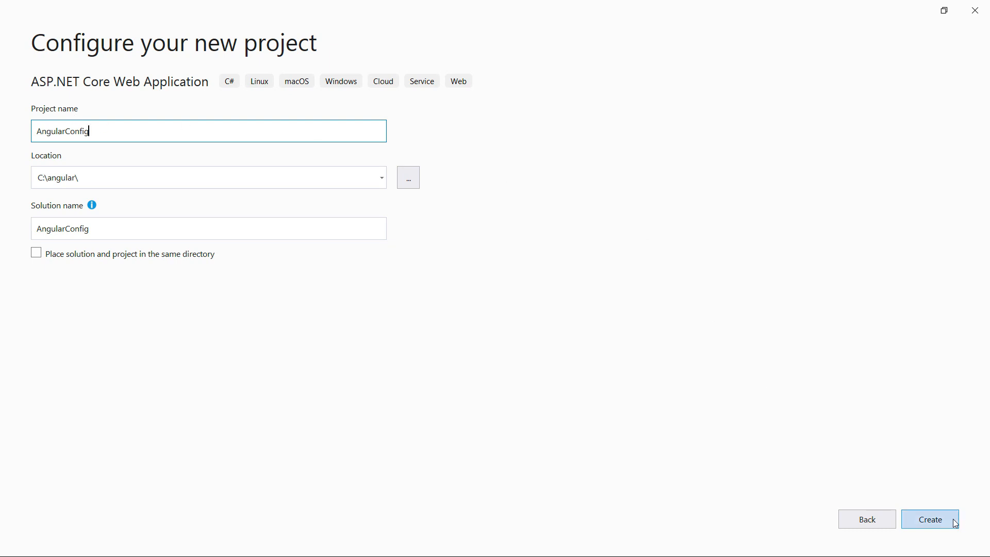
left_click(930, 518)
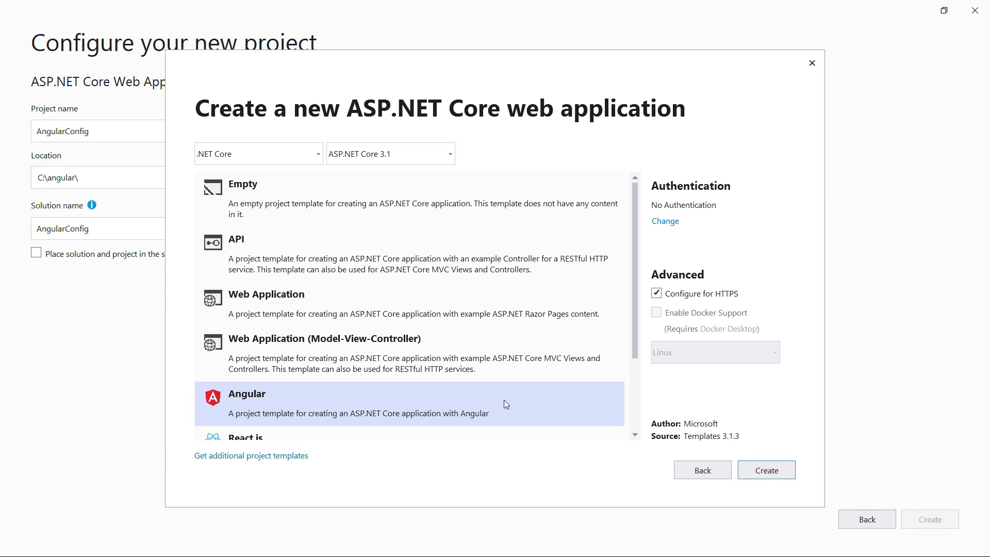
left_click(766, 470)
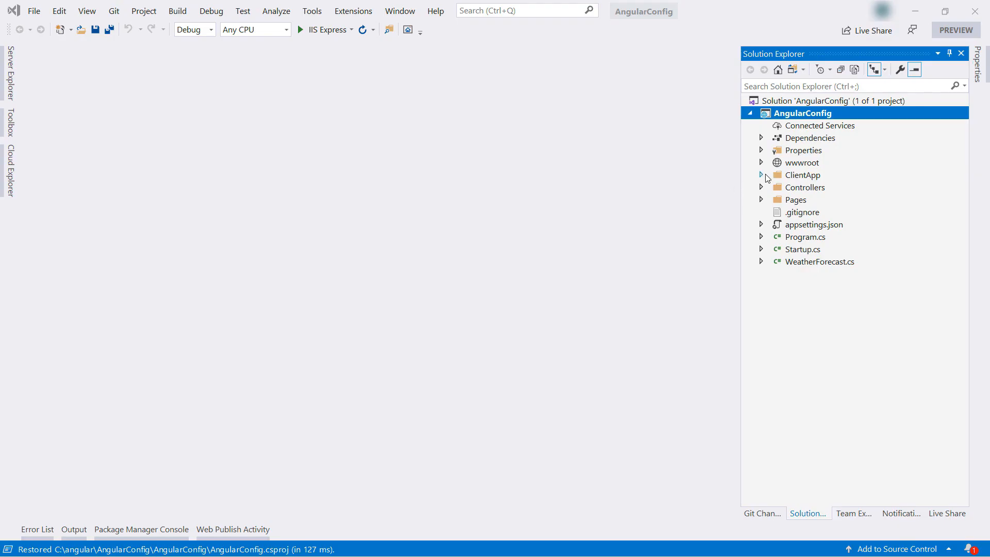
Step: Expand ClientApp > src > app in Solution Explorer and bring up package.json
left_click(761, 175)
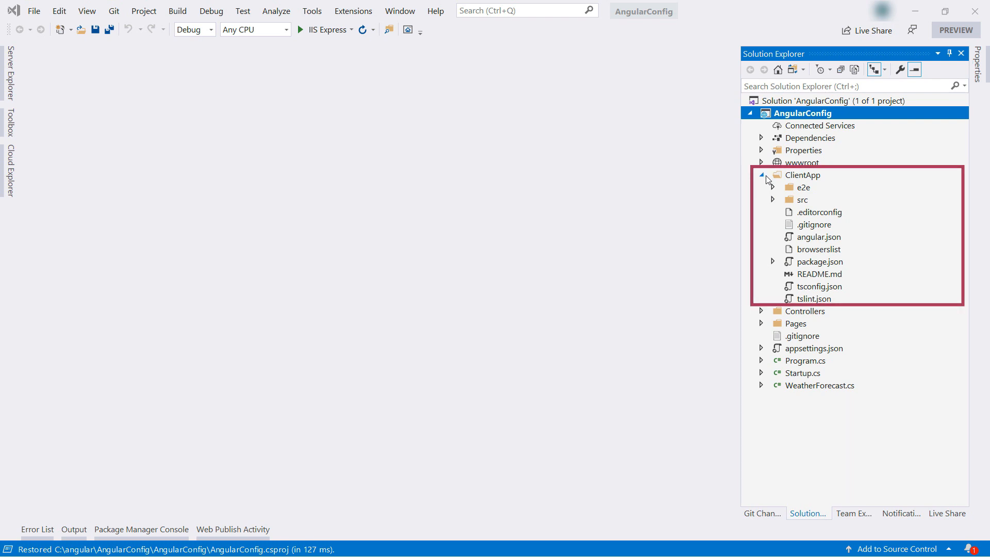
left_click(772, 200)
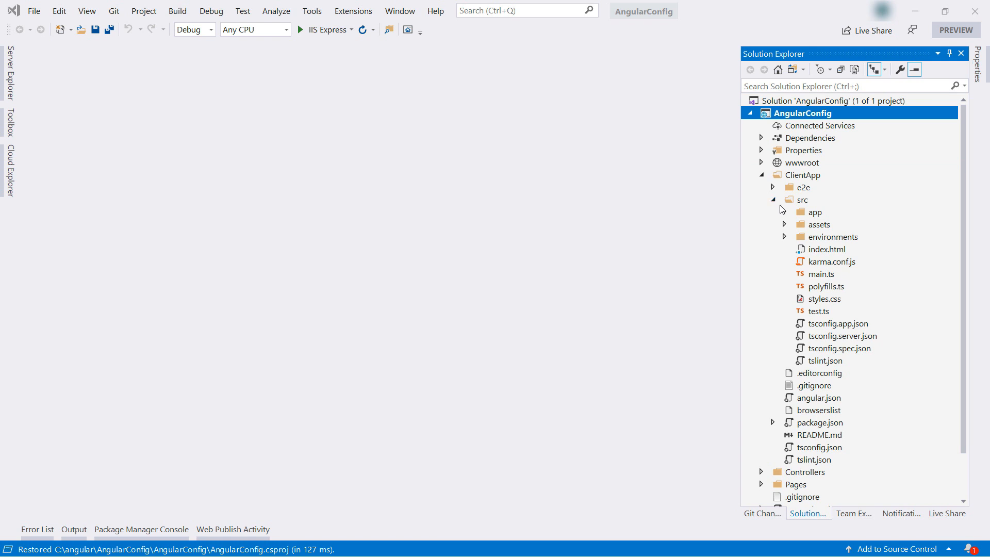
left_click(784, 212)
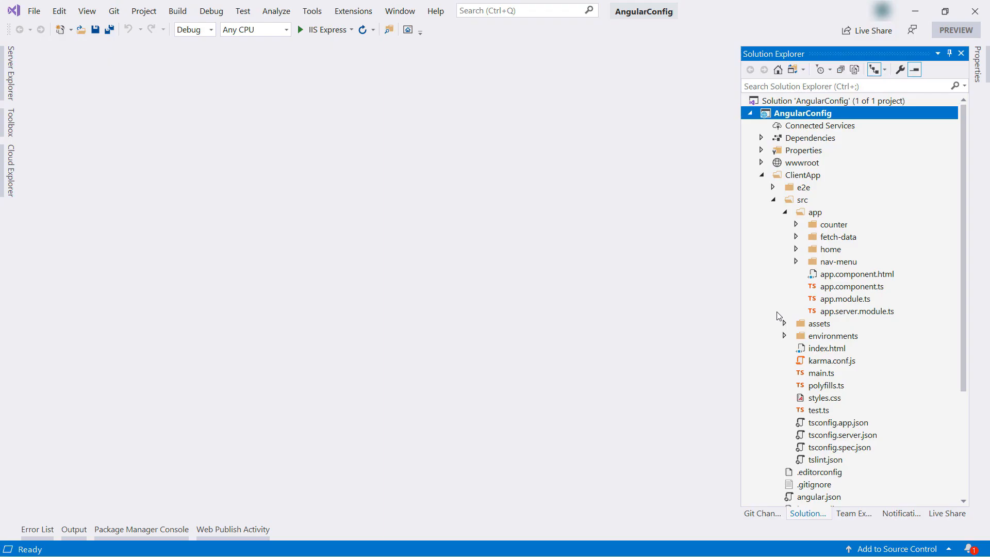
mouse_move(852, 421)
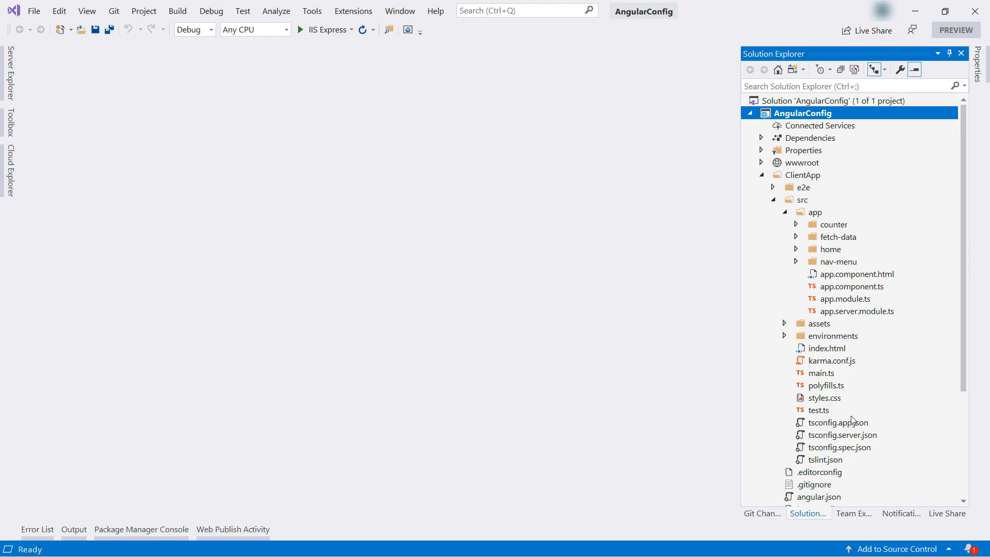
scroll("down", 3)
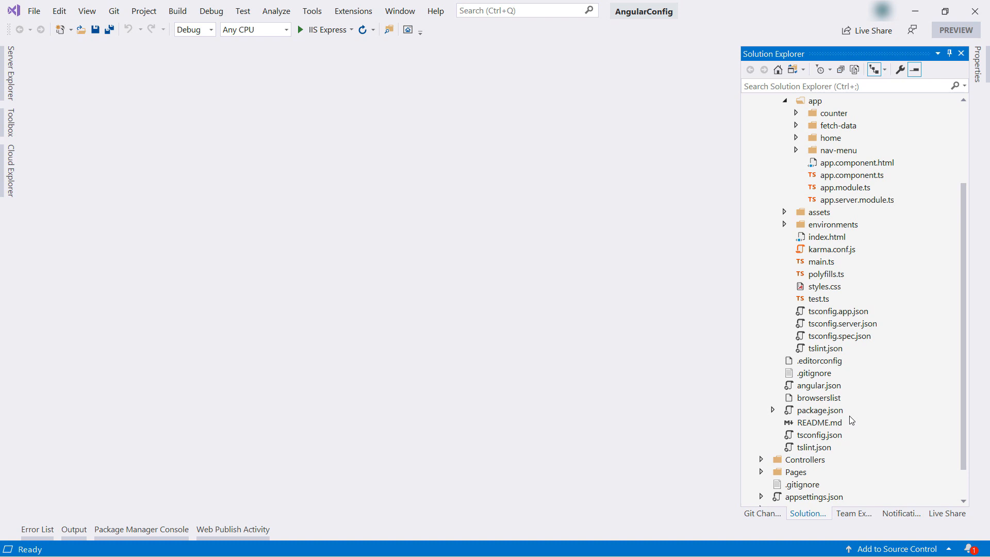
double_click(820, 410)
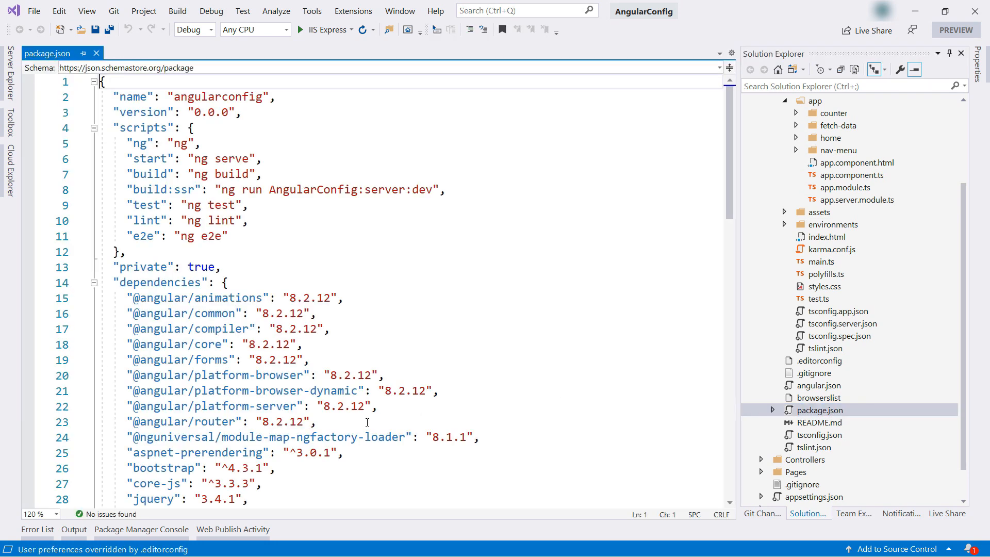
key("Enter")
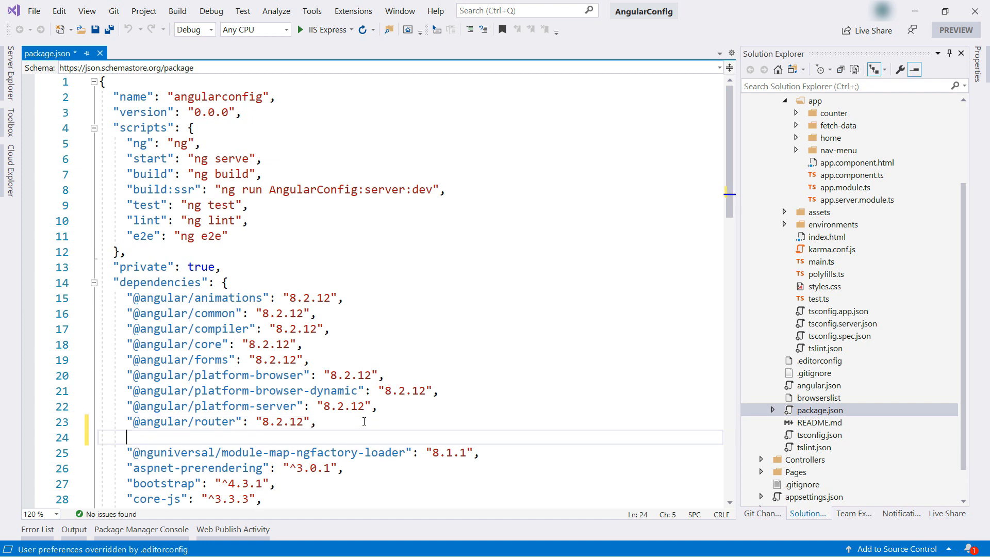
type("\"@azure/app-configuration\": \"^1.1.0\",")
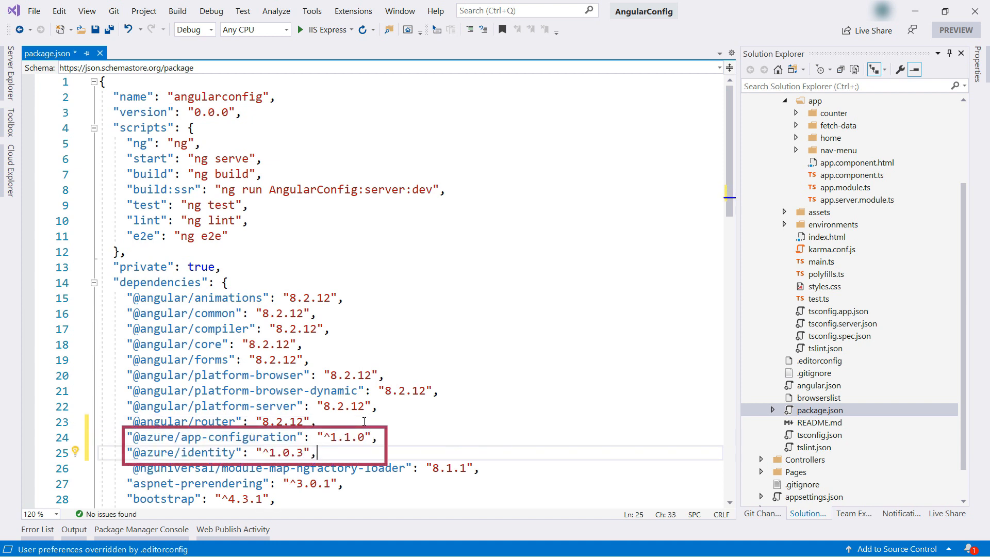
key("Ctrl+S")
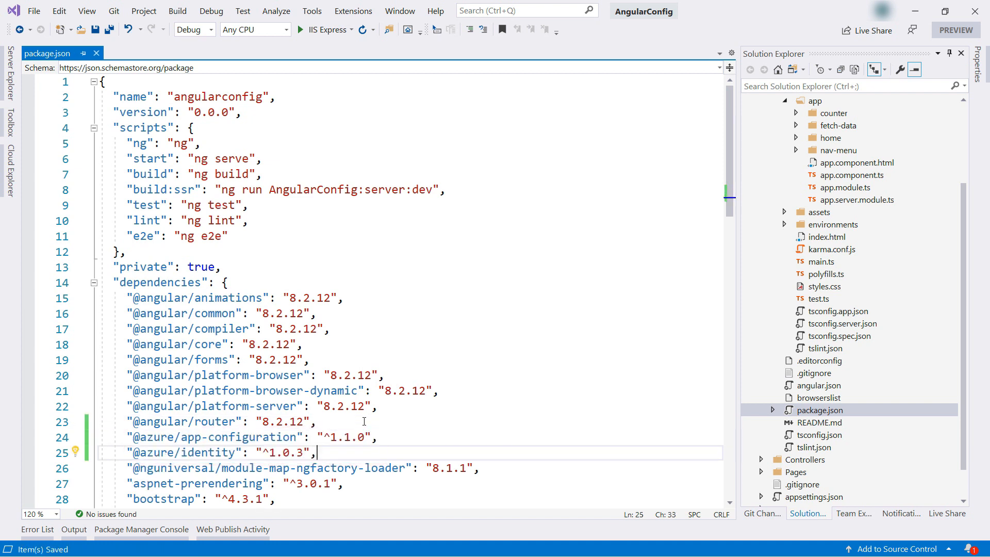
mouse_move(815, 167)
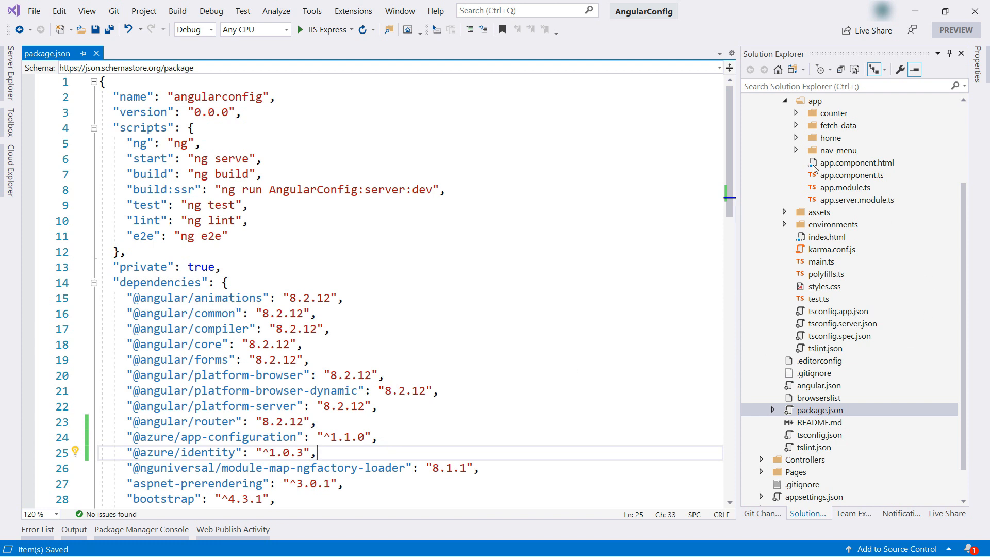
left_click(796, 151)
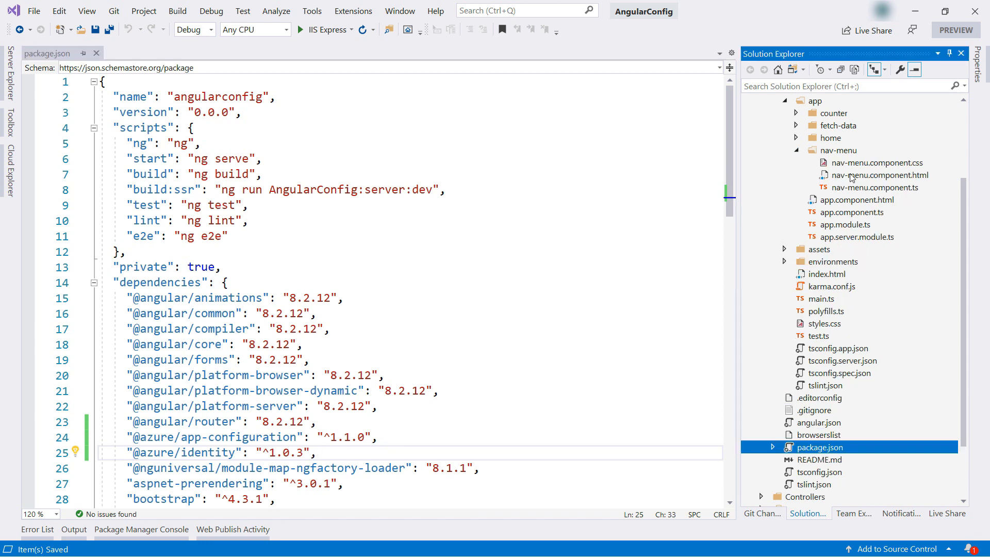
double_click(875, 187)
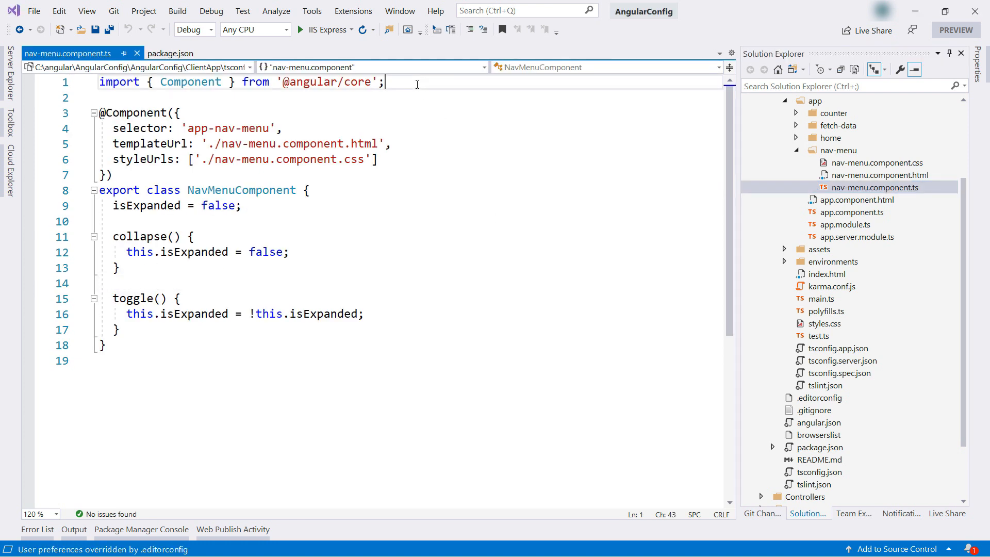
type("import { AppConfigurationClient } from \"@azure/app-configuration\";")
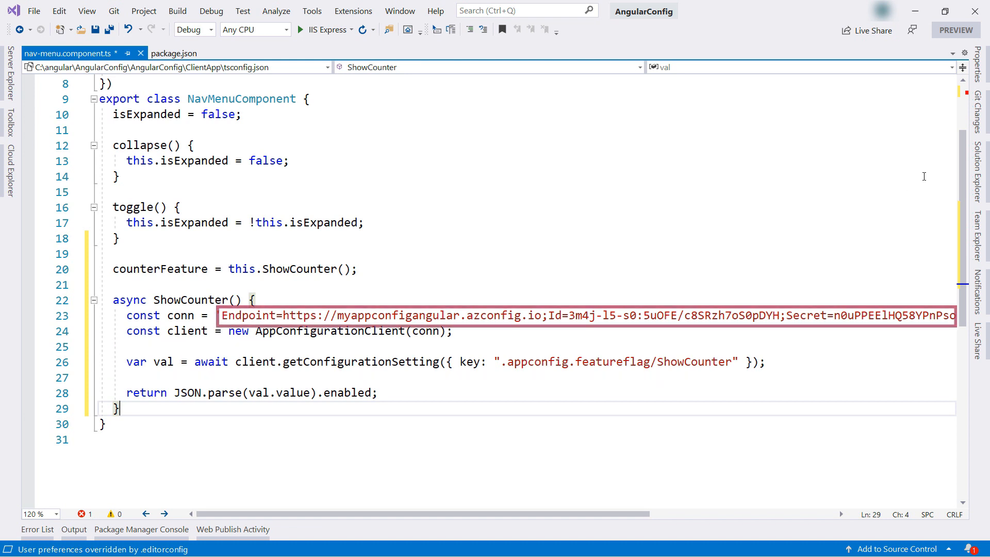
key("Ctrl+S")
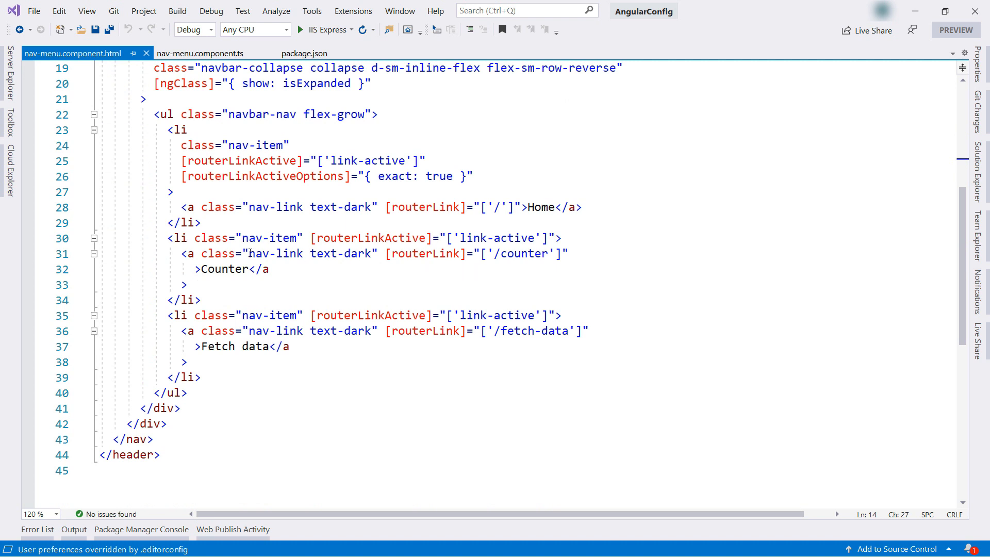
Step: Bind the Counter <li> to [style.visibility]="(counterFeature | async) ? 'visible' : 'hidden'" and save
type("[style.visibility]=\"(counterFeature | async) ? 'visible' : 'hidden'\"")
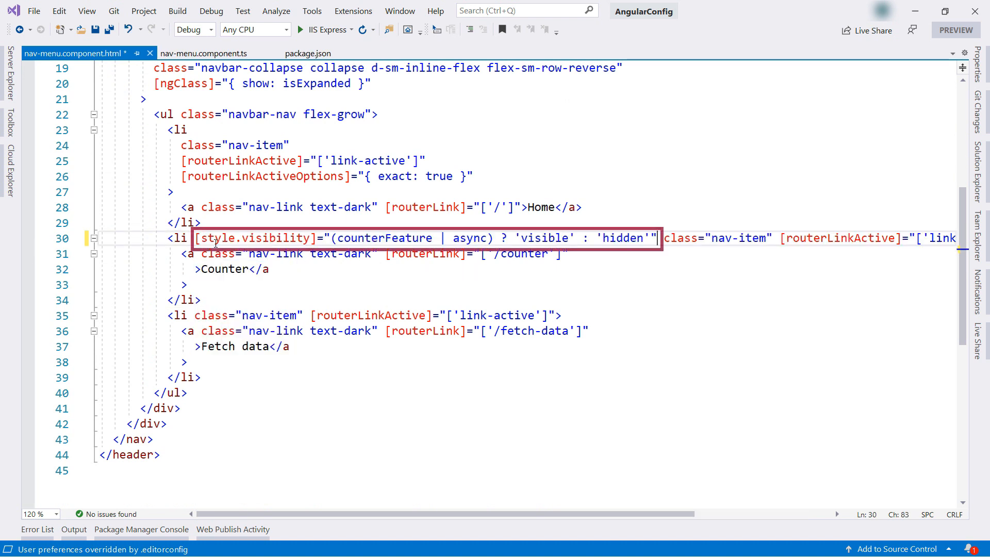
key("Ctrl+S")
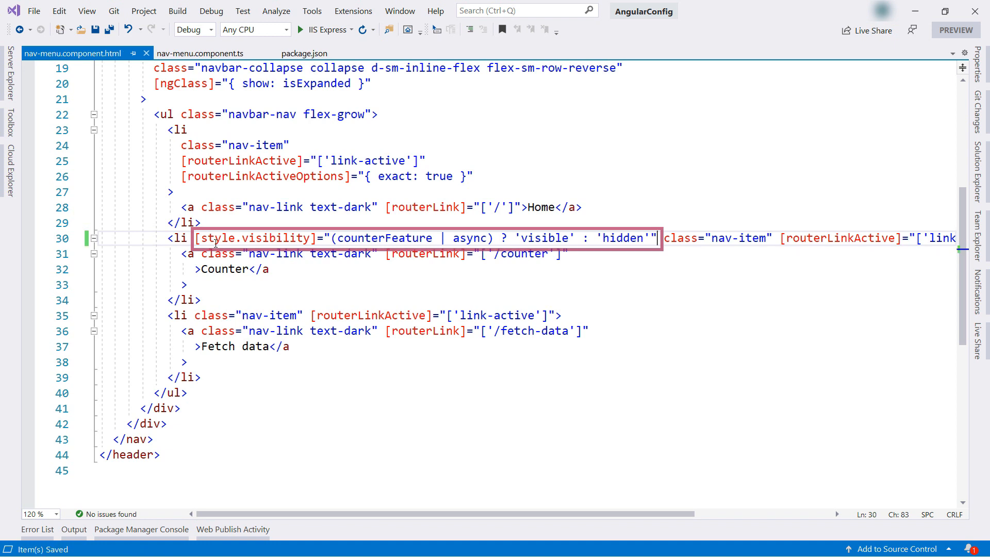
left_click(398, 238)
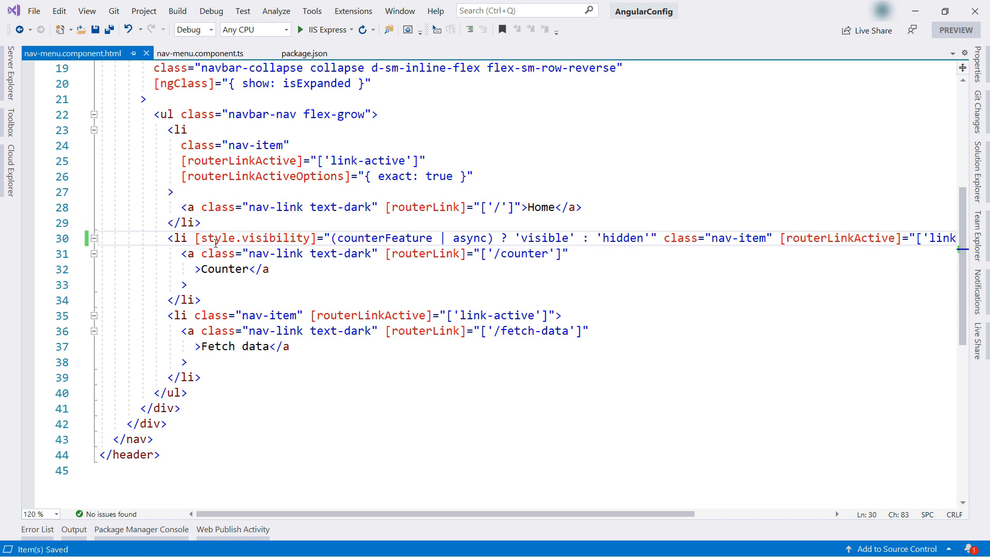
double_click(470, 237)
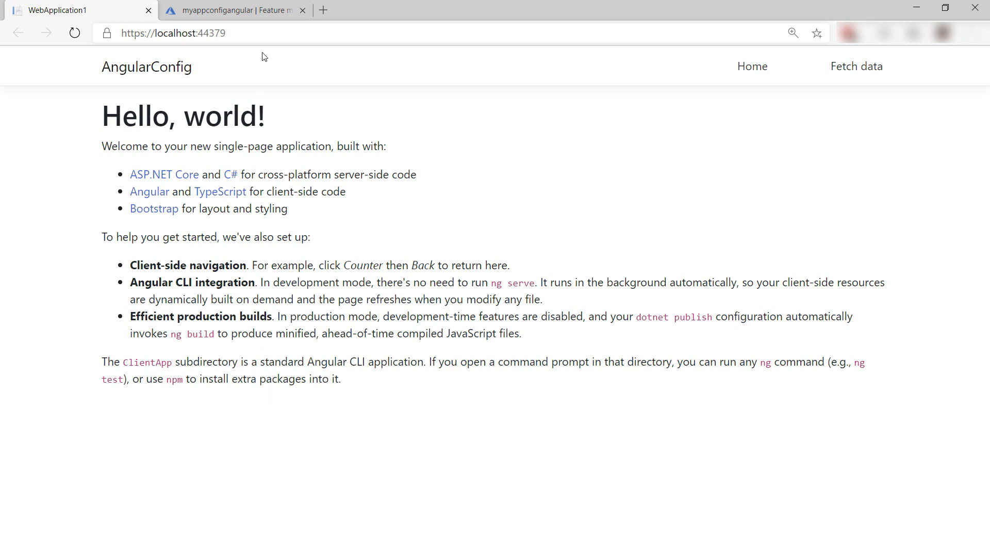
Step: Turn ShowCounter On in Feature manager and return to the localhost app tab
left_click(233, 10)
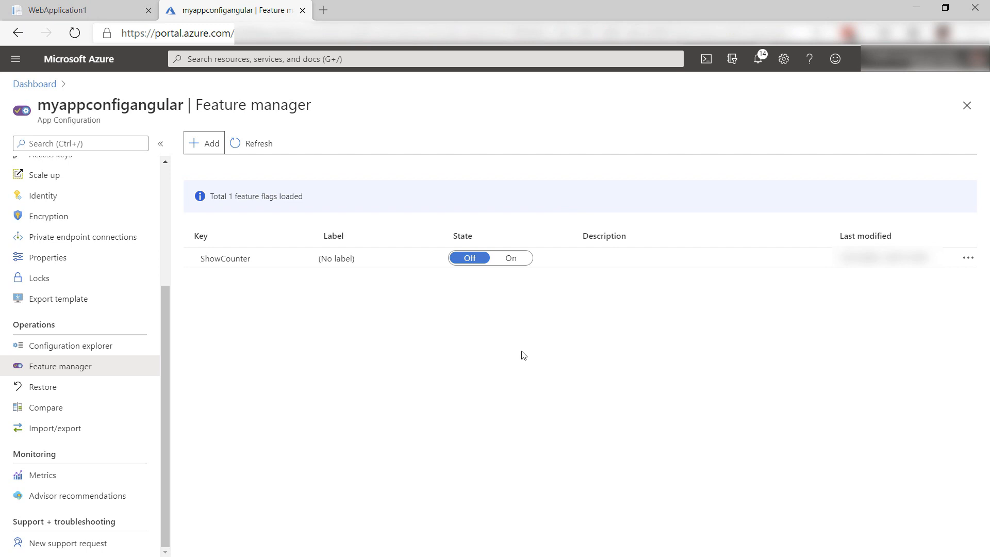
left_click(511, 257)
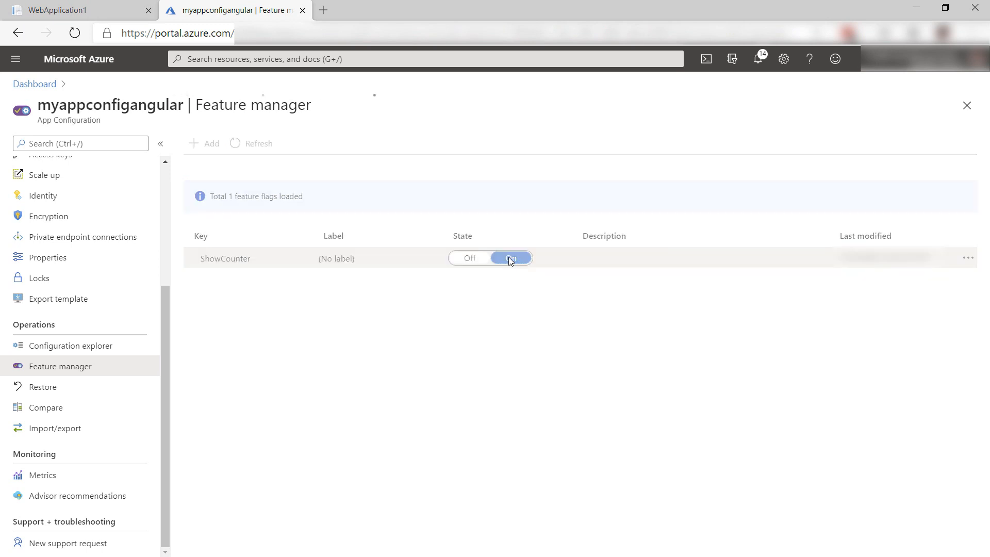
left_click(73, 9)
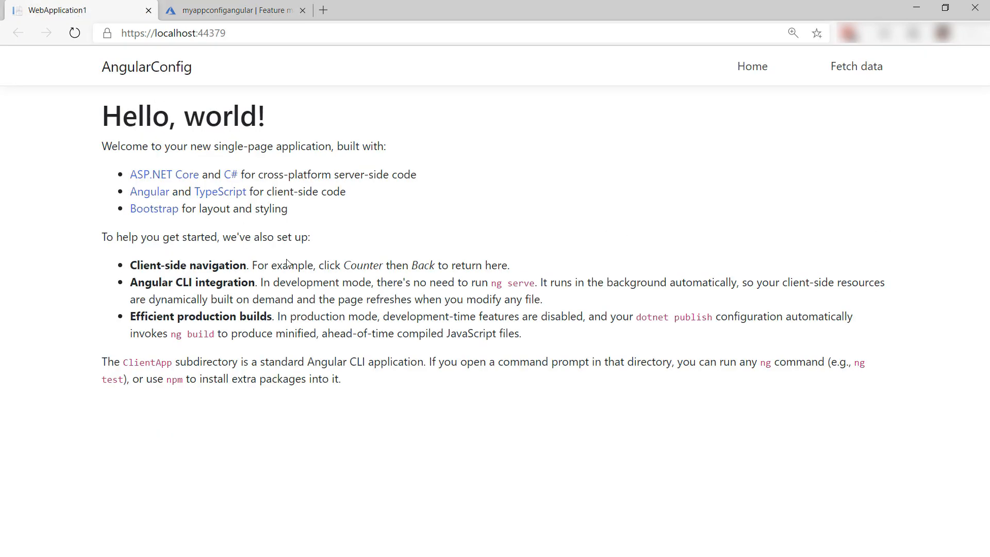